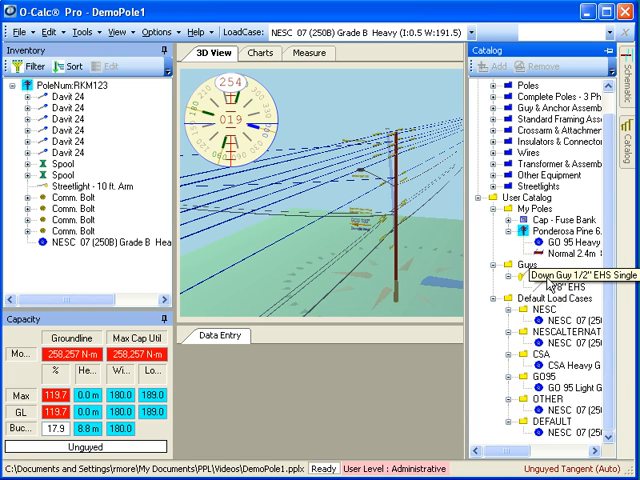
- Close the Catalog pane to reveal the Top View of DemoPole1
right_click(560, 296)
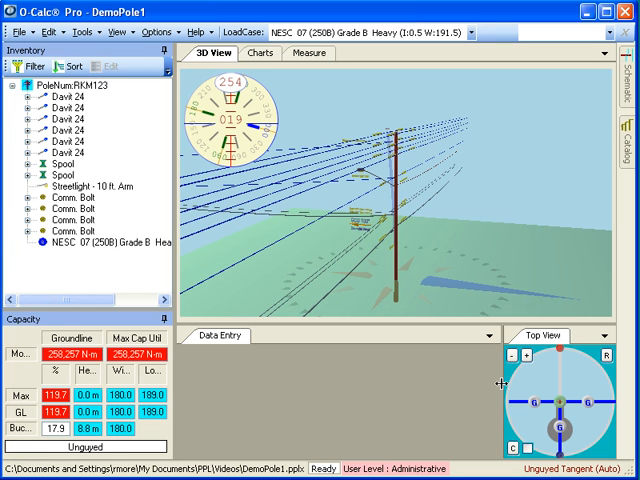
- Auto-guy the pole with a 1/2" EHS down guy and SINGLE HELIX 10in anchor
click(415, 135)
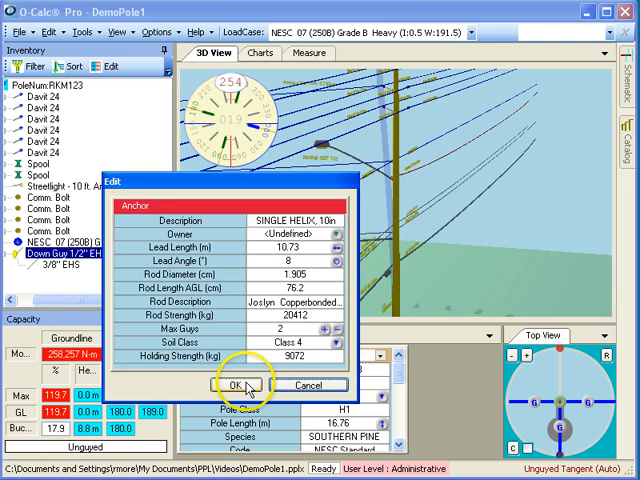
- Accept the single-helix anchor, bringing utilization to 42.9% with guys adequate
click(246, 384)
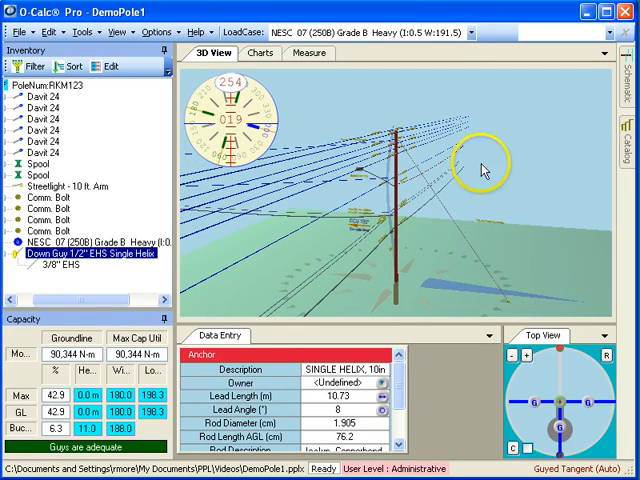
mouse_move(400, 298)
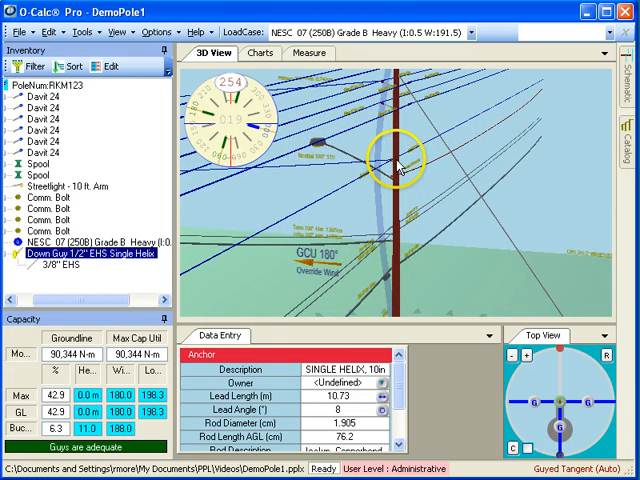
- Bring up pole RKM123's context menu in 3D View to reach Extra-Guy
right_click(398, 165)
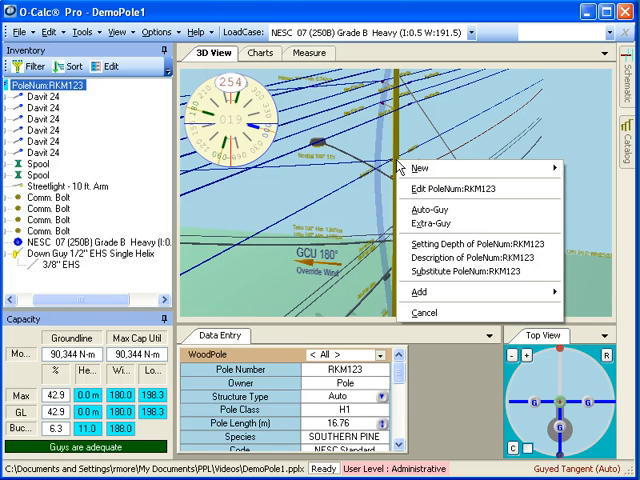